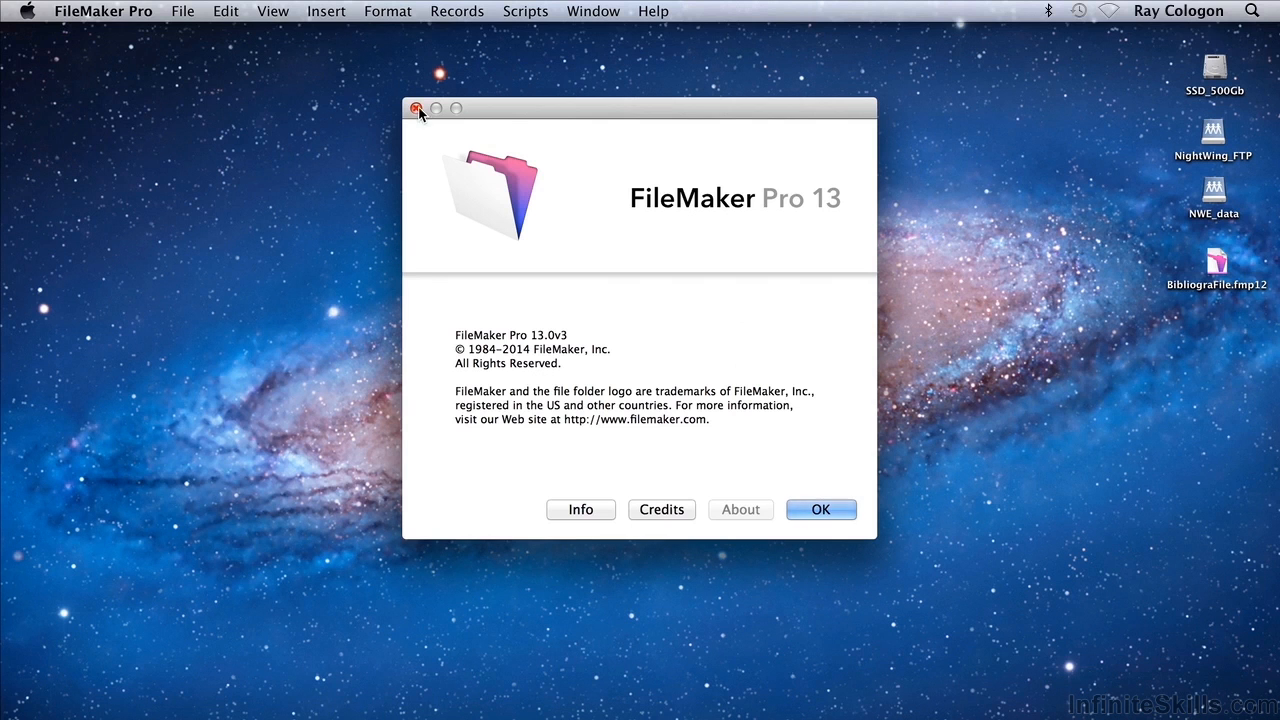
# - Close the About FileMaker Pro 13 (13.0v3) window
pyautogui.click(416, 108)
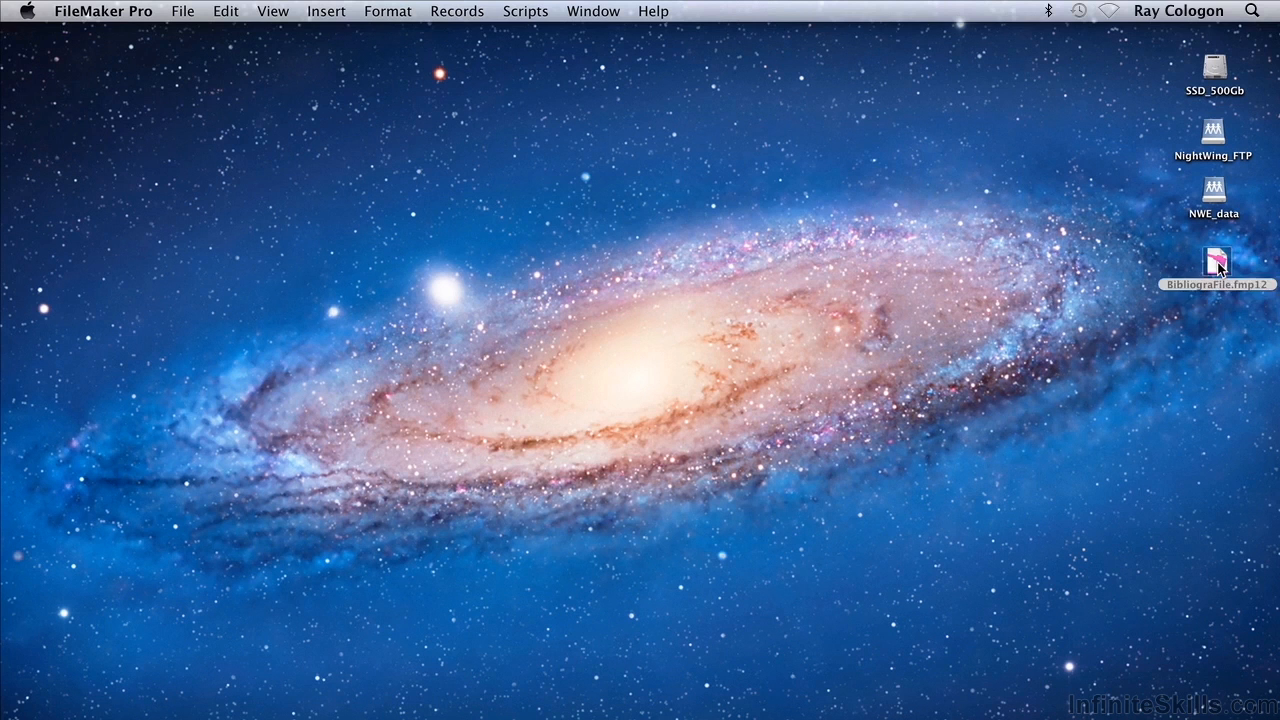
# - Open BibliograFile.fmp12 and continue the paused startup script to reach the Authors layout
pyautogui.doubleClick(1217, 265)
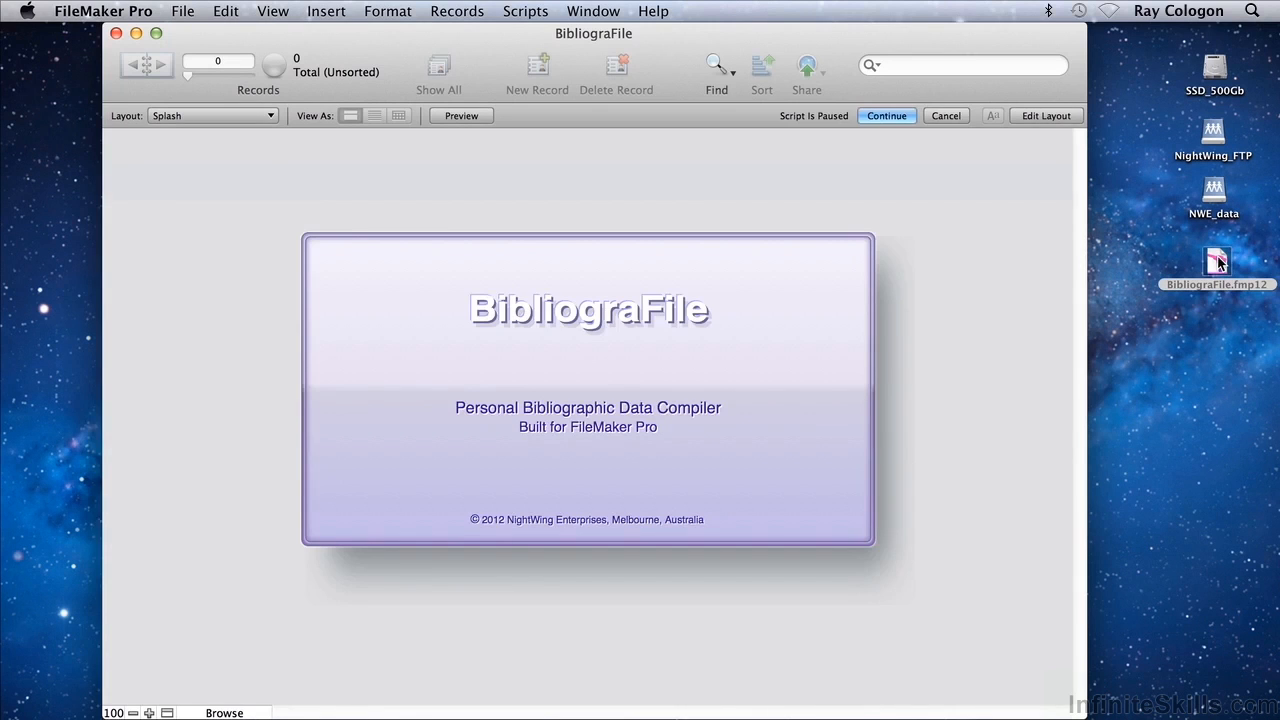
pyautogui.click(886, 115)
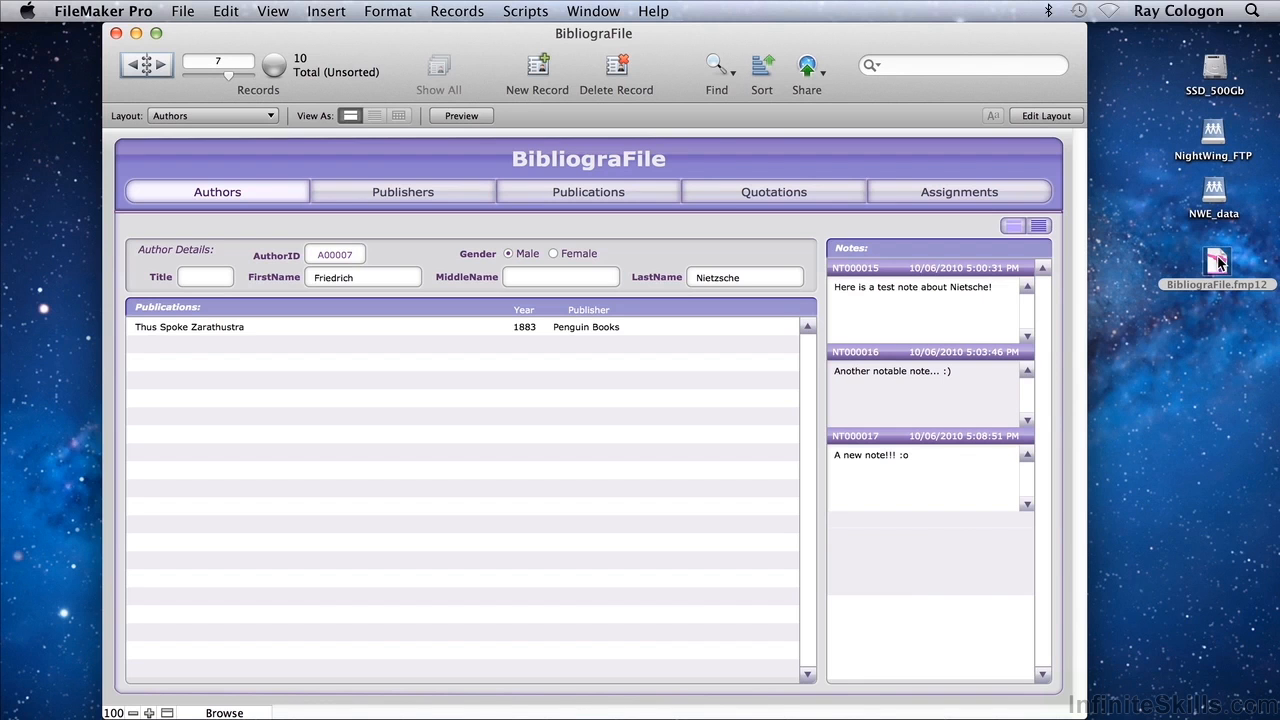
pyautogui.moveTo(1170, 108)
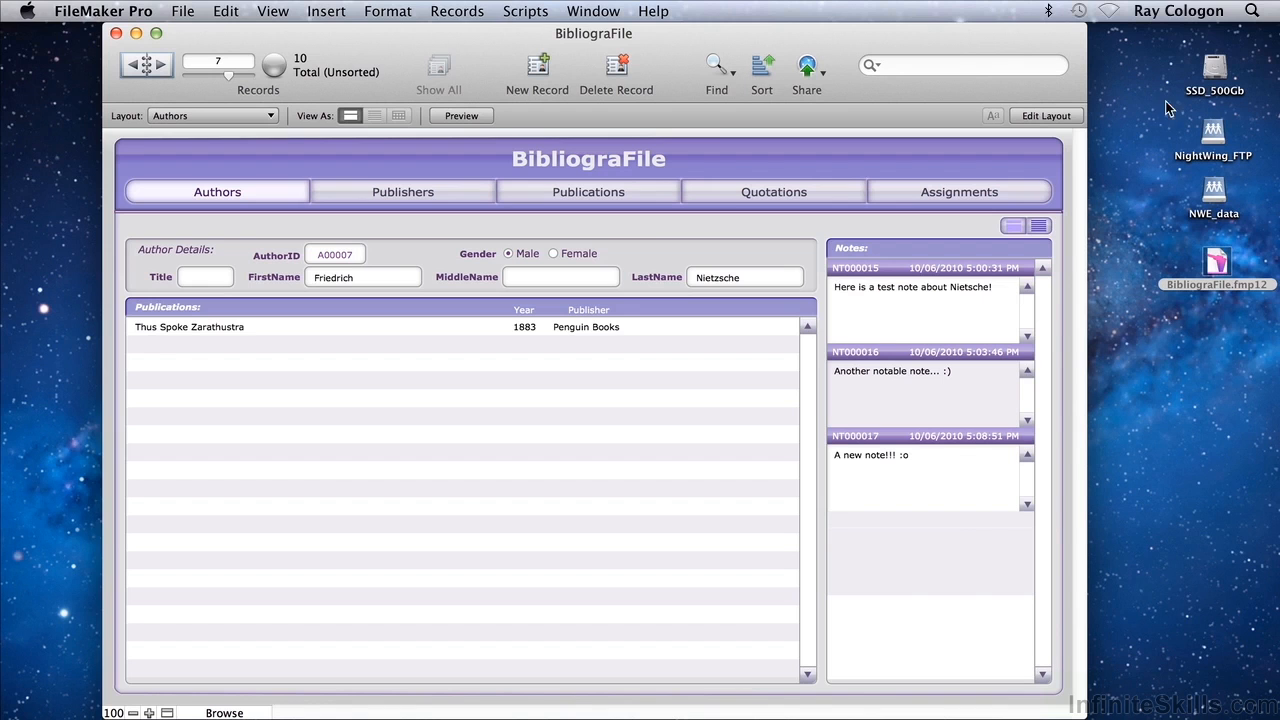
pyautogui.moveTo(420, 411)
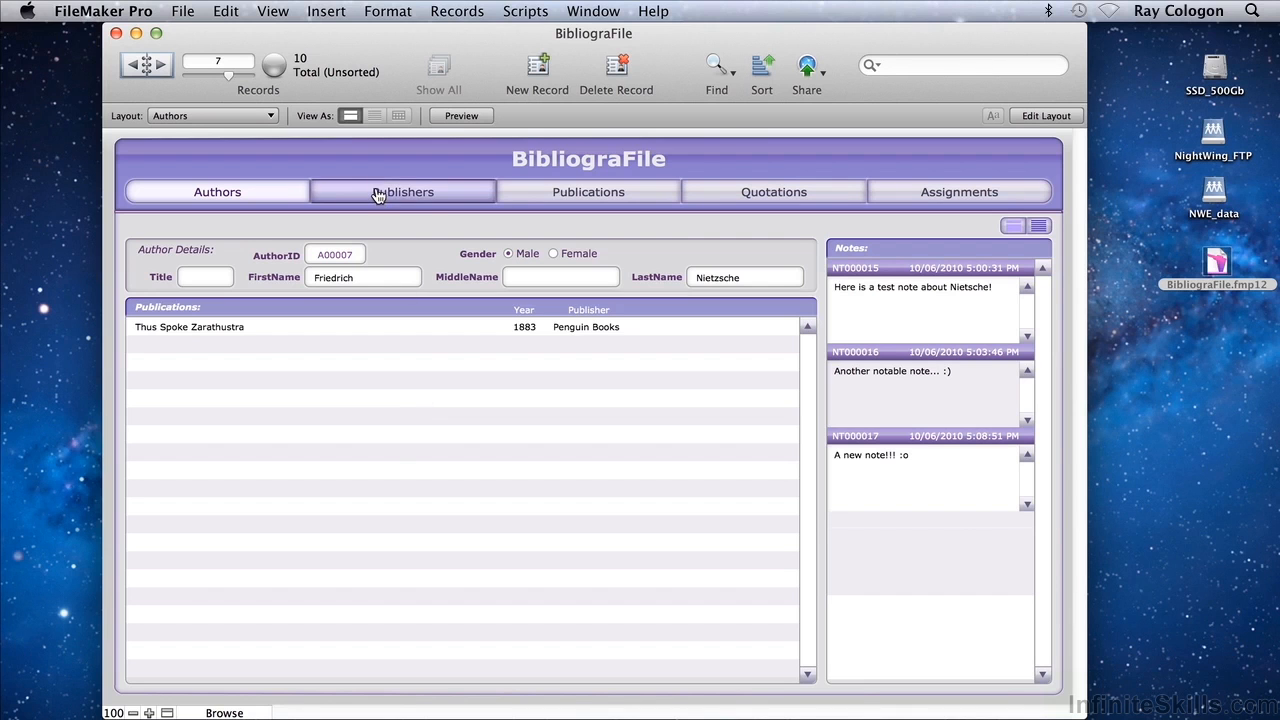
# - Visit the Publishers and Publications layouts, ending on Quotations record 2 of 139
pyautogui.click(402, 191)
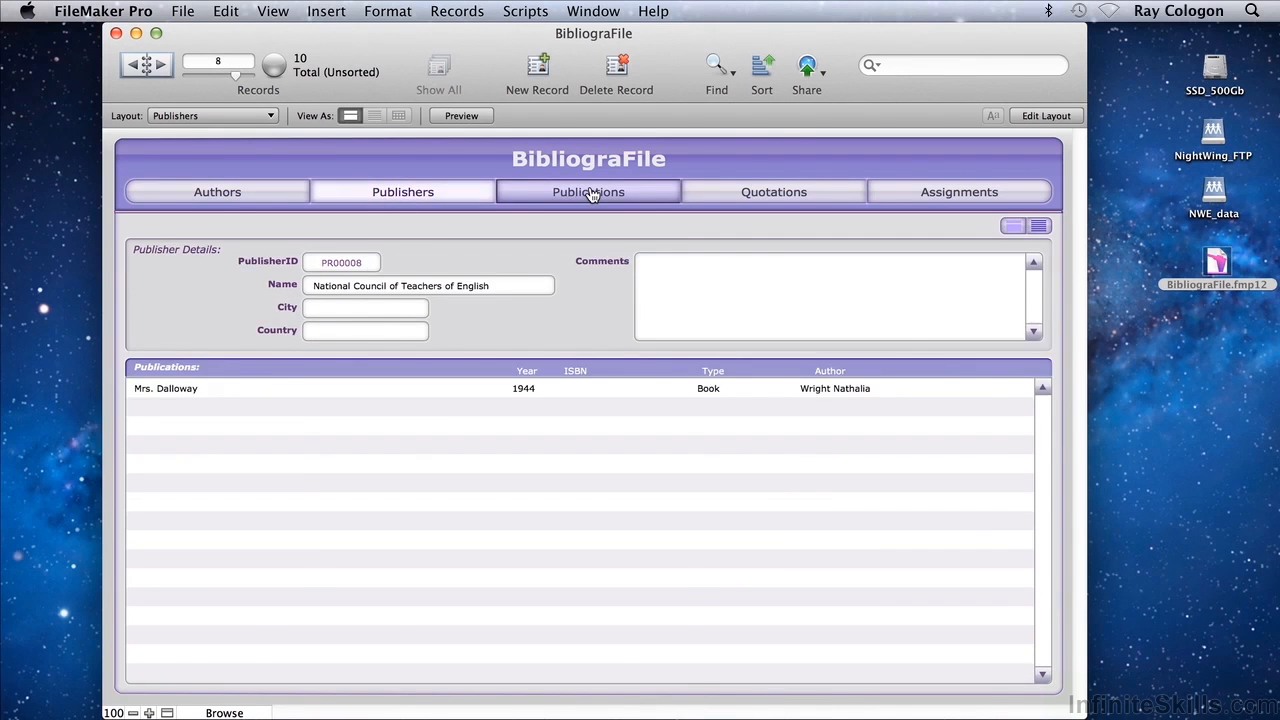
pyautogui.click(773, 191)
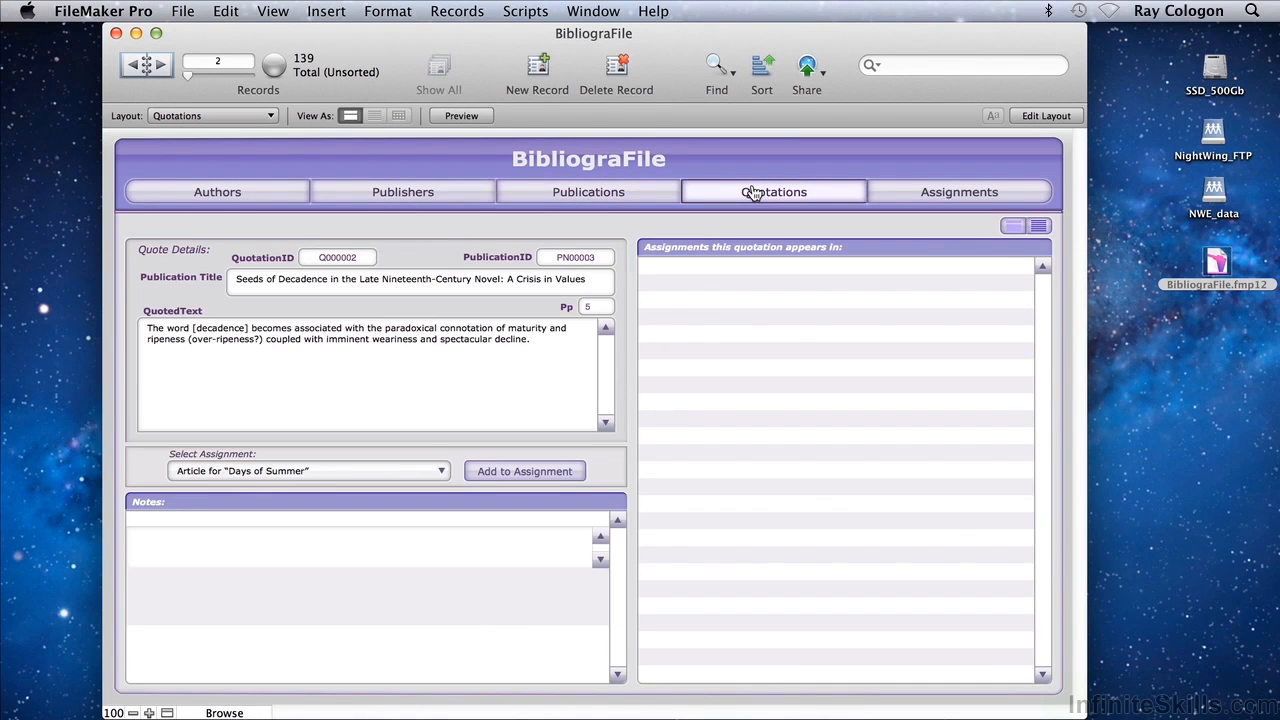
pyautogui.click(273, 11)
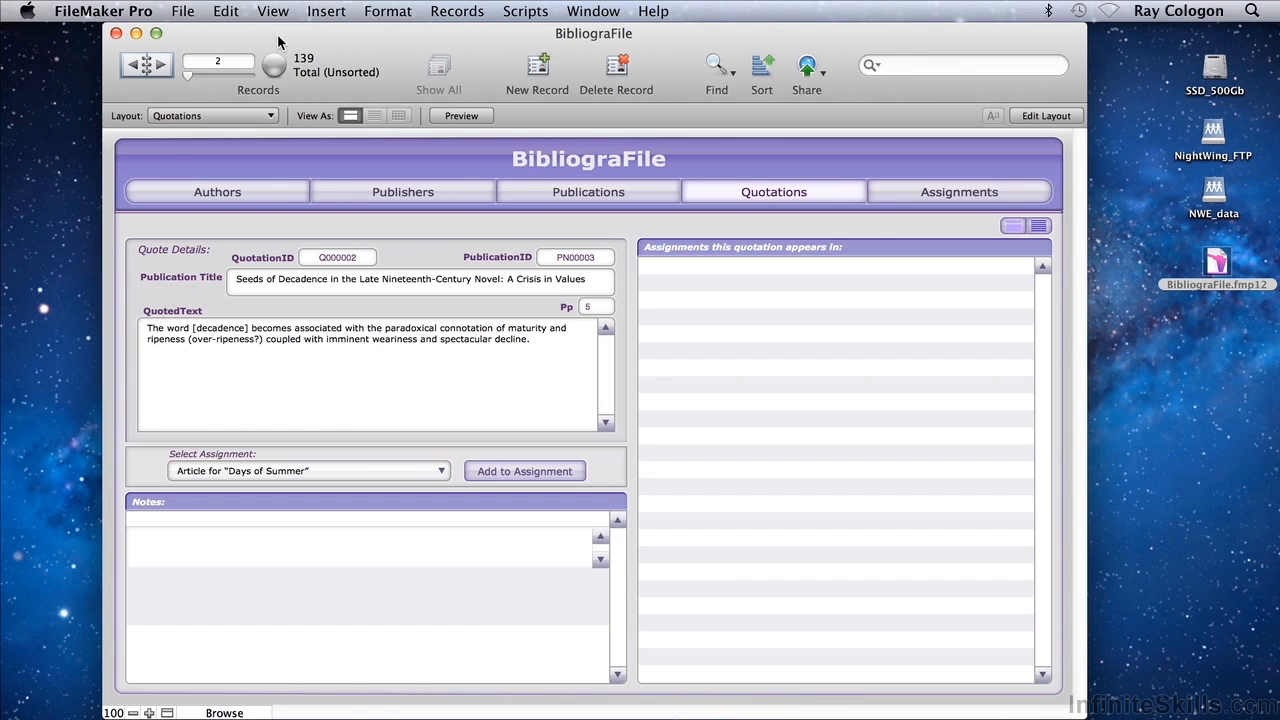
# - Browse the Edit, Format font, Scripts and Window menus, ending with Scripts open
pyautogui.click(225, 11)
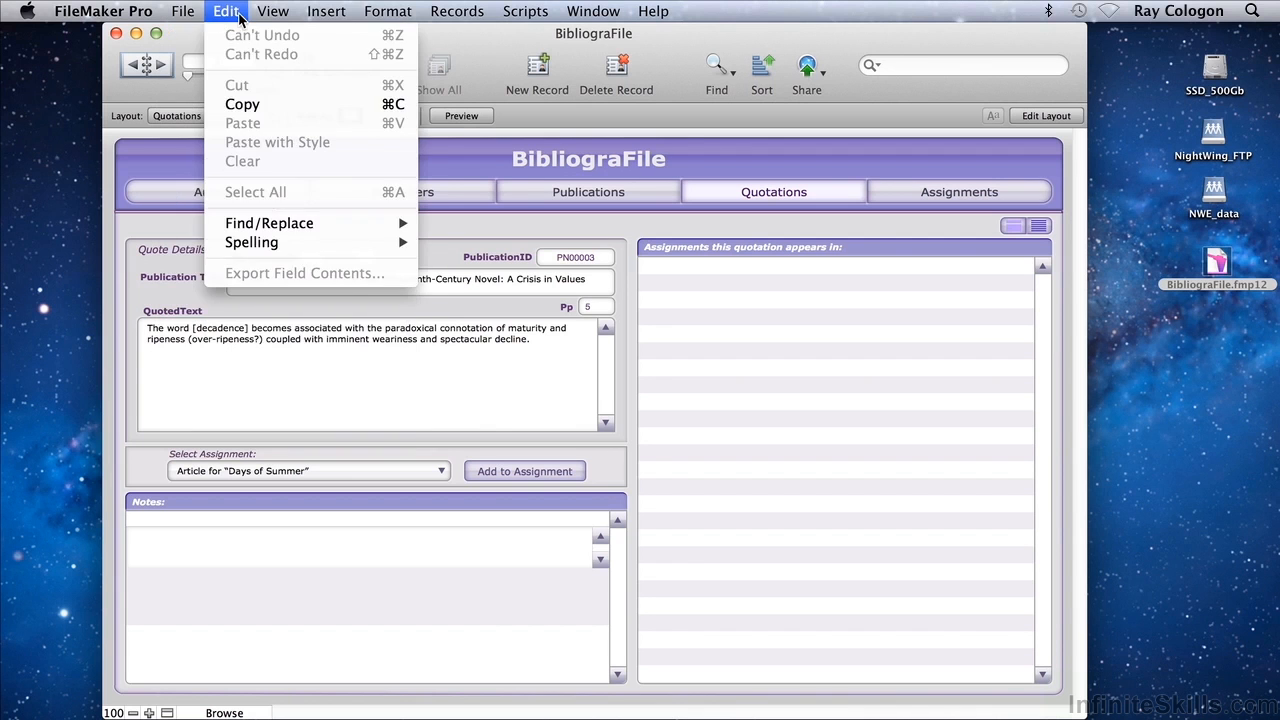
pyautogui.click(388, 11)
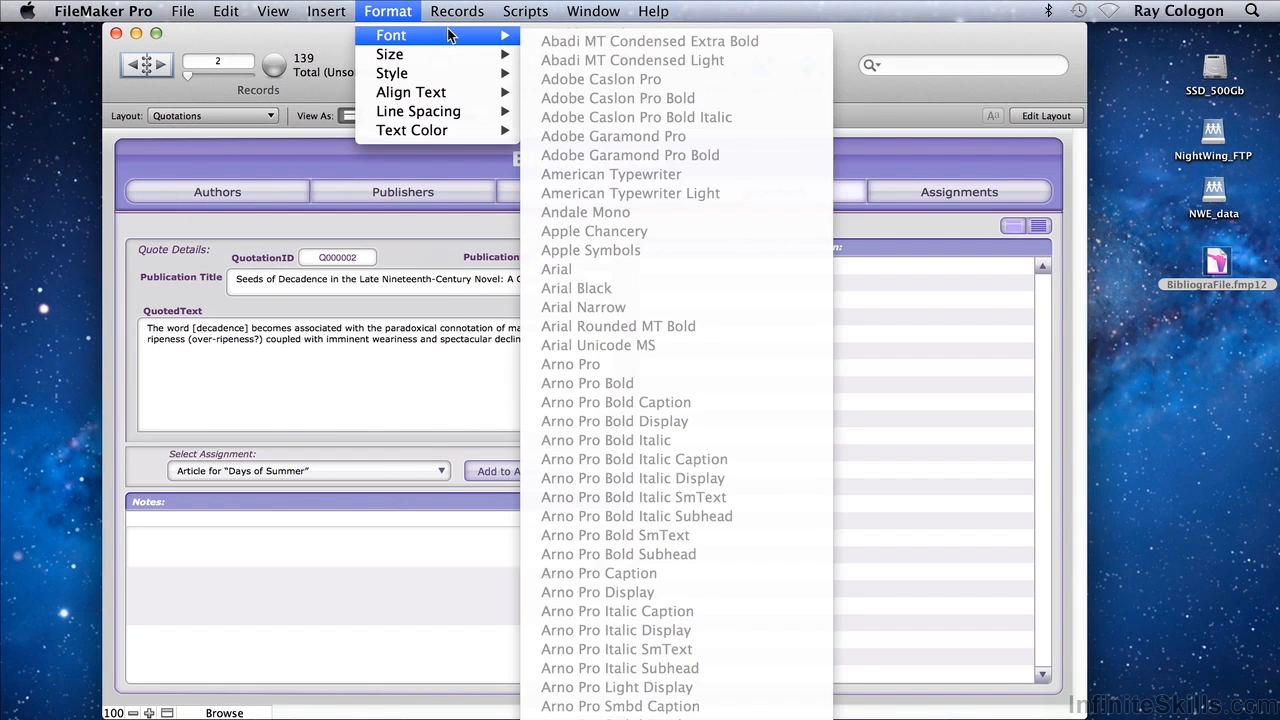
pyautogui.click(525, 11)
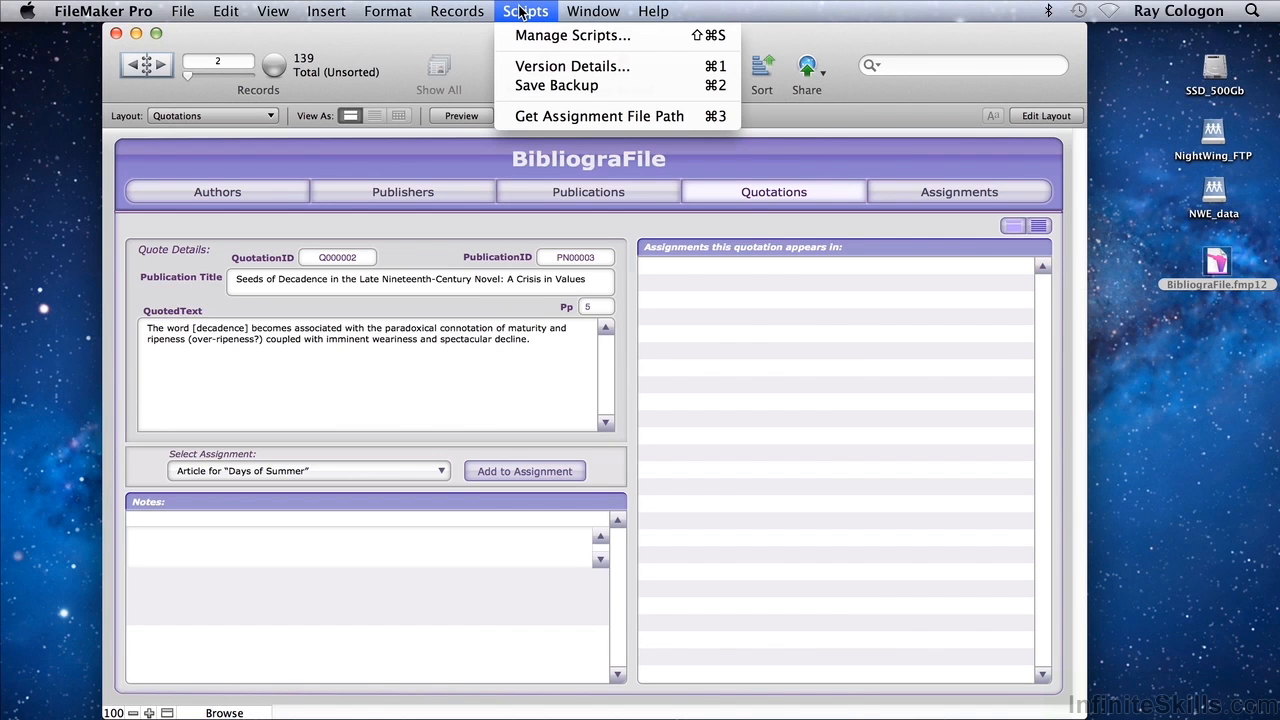
pyautogui.click(593, 11)
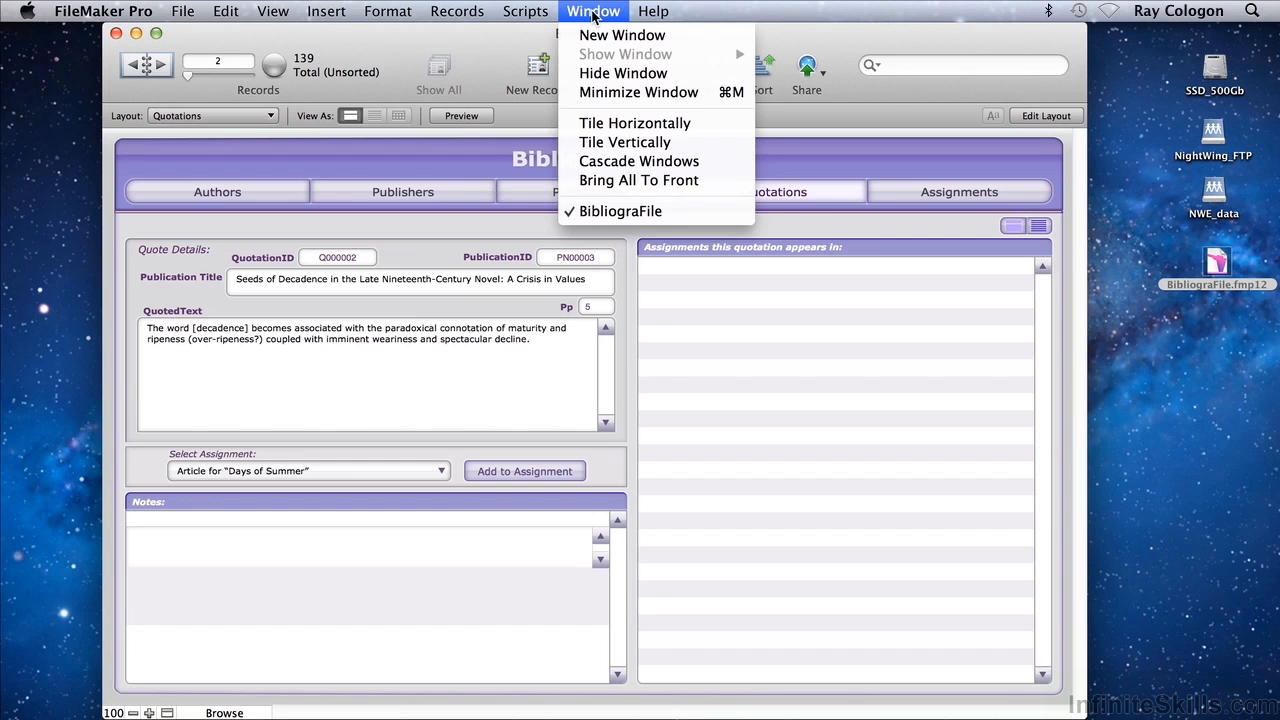
pyautogui.click(525, 11)
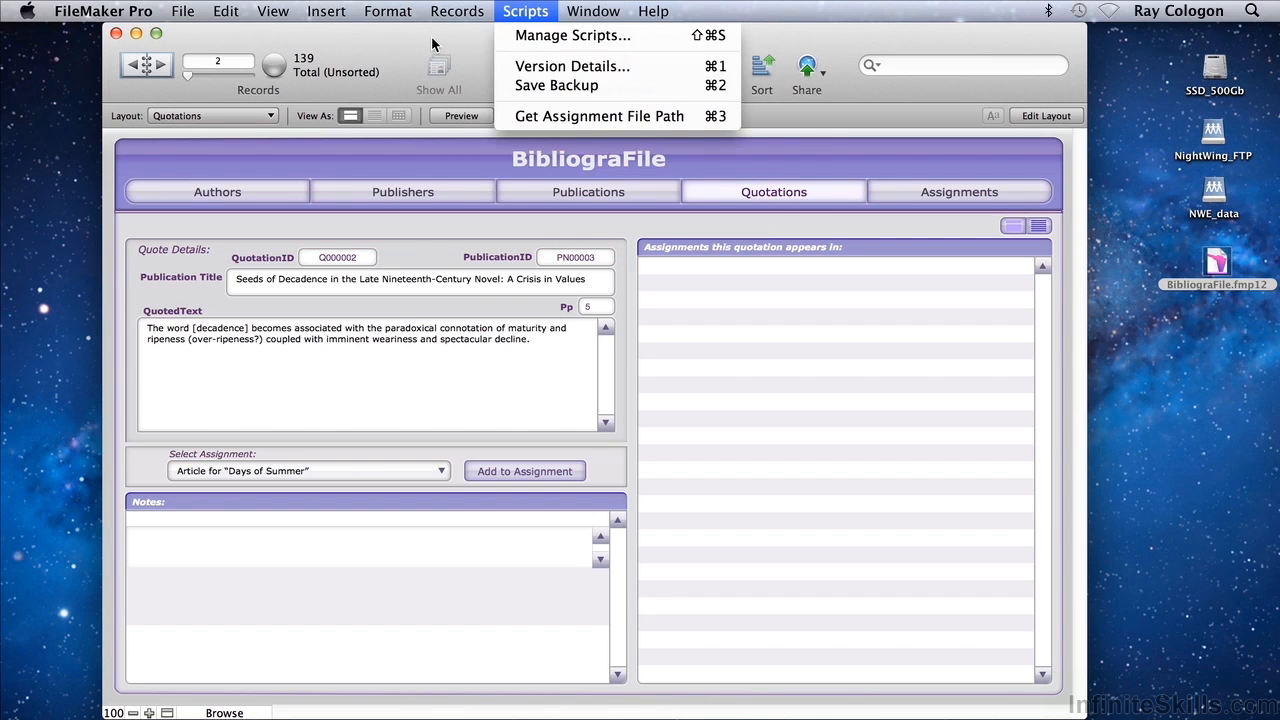